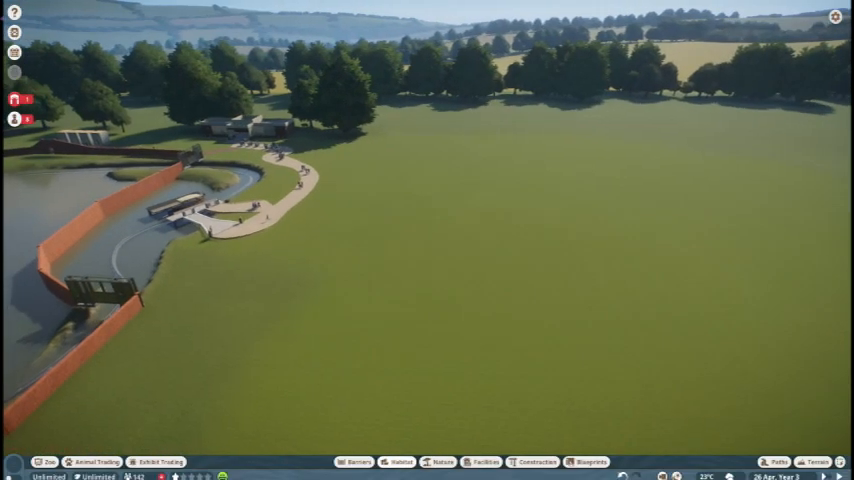
# Step: Bring up the Barriers catalog from the bottom toolbar
pyautogui.click(356, 460)
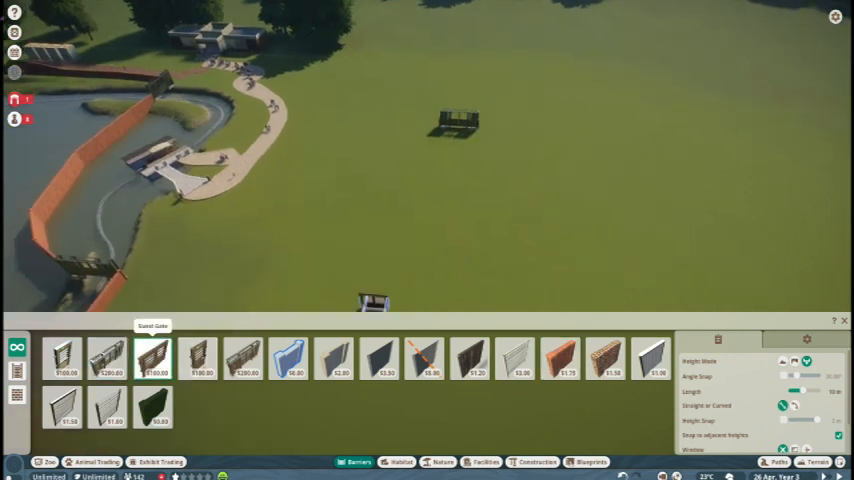
# Step: Choose a habitat gate and set it down on the grass near the path
pyautogui.click(104, 358)
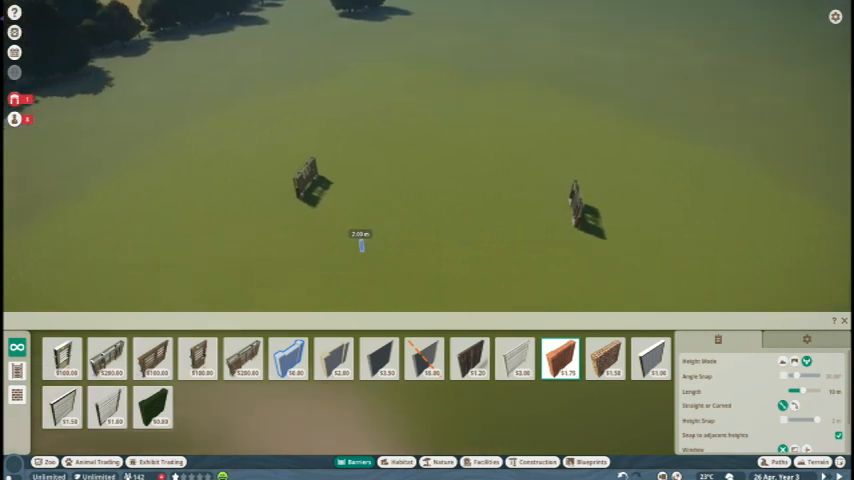
pyautogui.moveTo(444, 240)
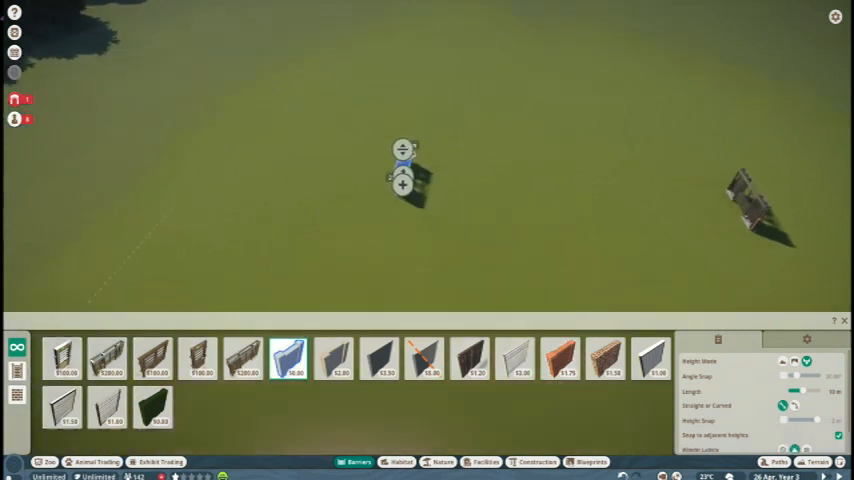
pyautogui.click(556, 358)
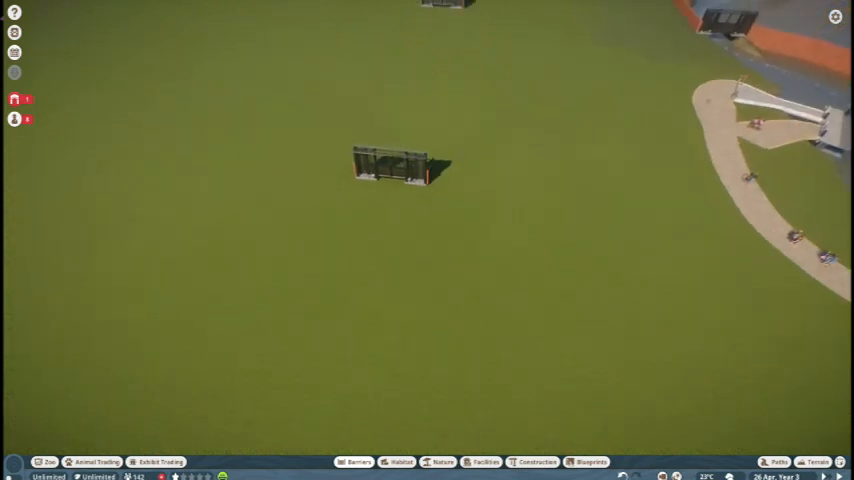
# Step: Start laying the brown brick barrier wall for the winding corridor
pyautogui.click(352, 462)
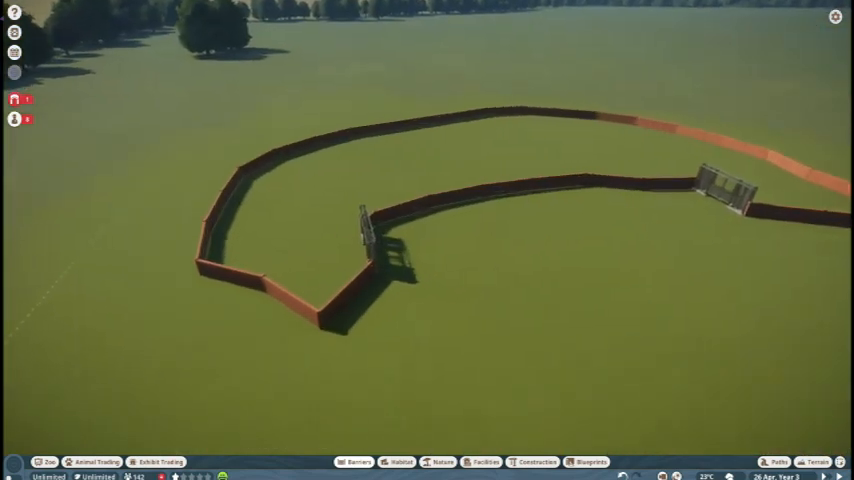
# Step: Adjust the gate wall with another barrier piece, then switch to Terrain sculpting
pyautogui.click(352, 456)
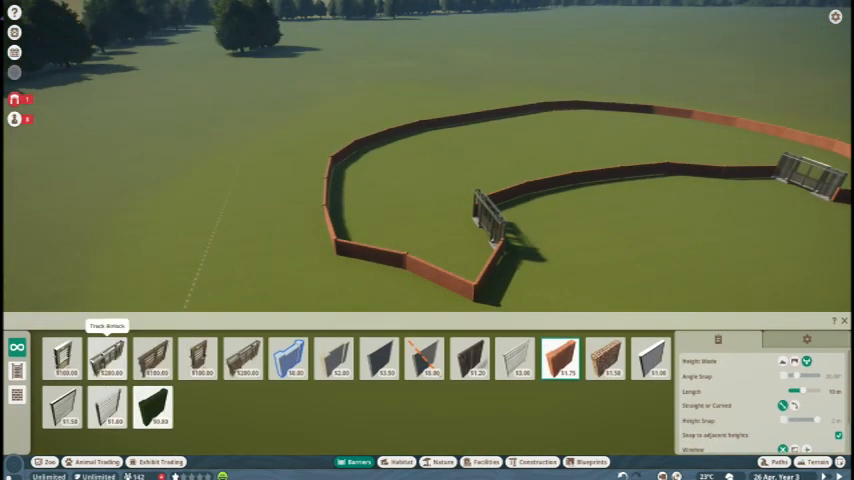
pyautogui.click(62, 358)
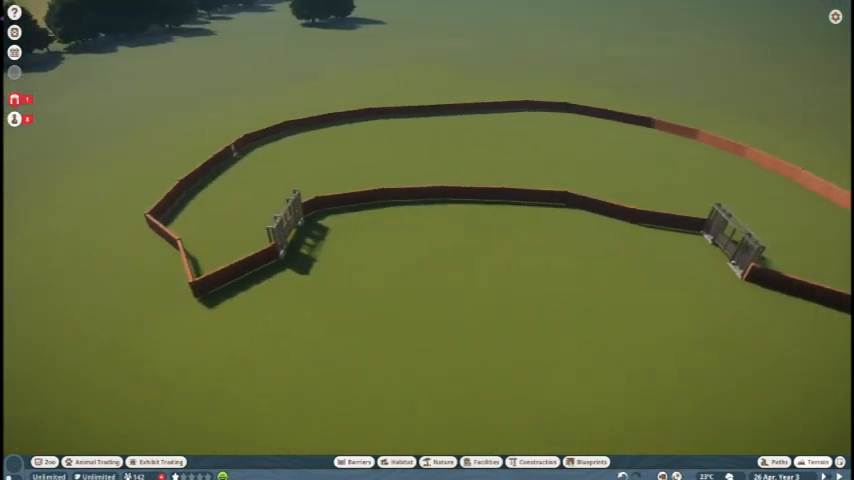
pyautogui.click(816, 452)
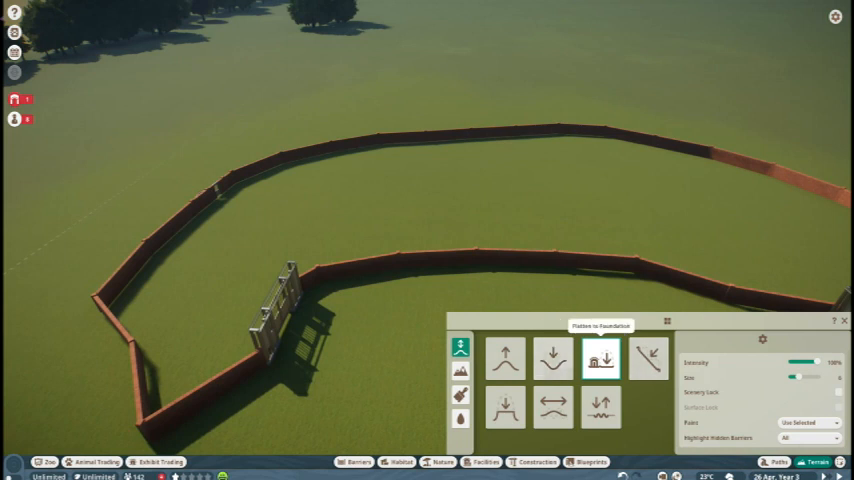
# Step: Use the Lower terrain brush to dig a winding channel between the walls
pyautogui.click(552, 358)
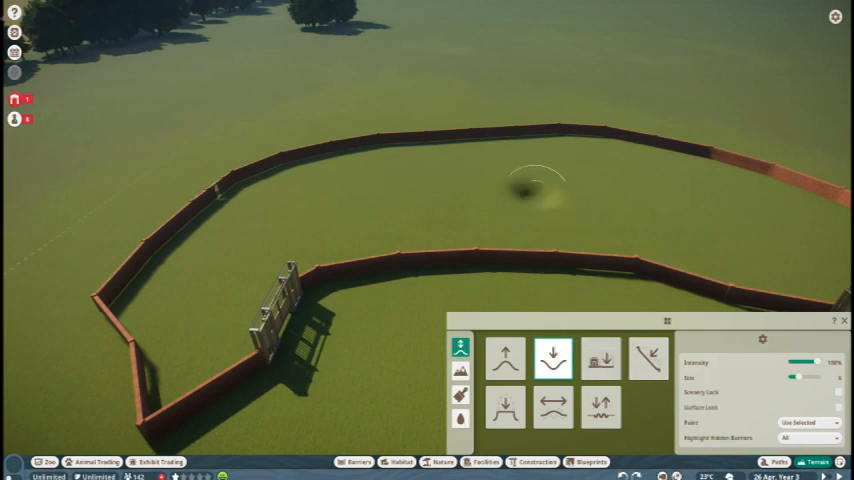
pyautogui.click(600, 362)
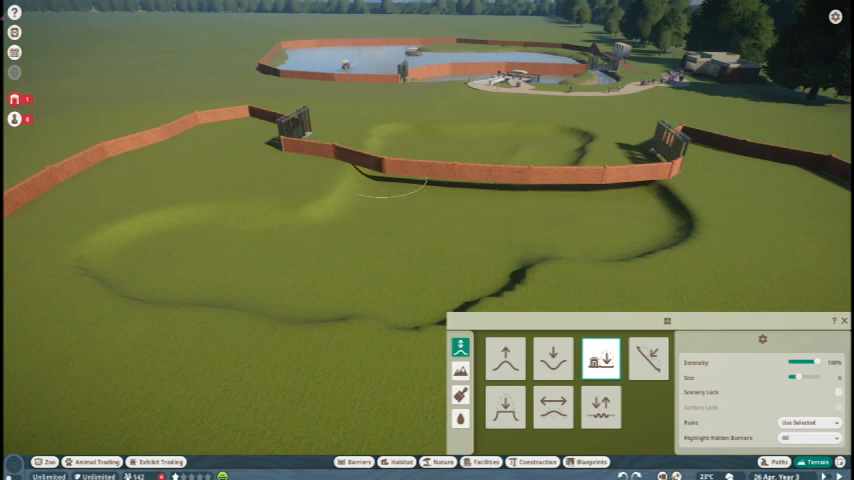
pyautogui.moveTo(562, 236)
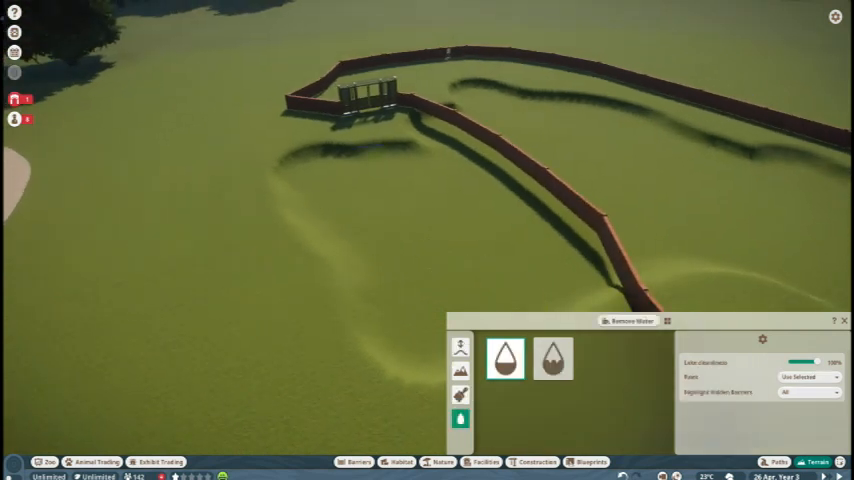
# Step: Fill the channel with water and choose the boat ride station to place
pyautogui.click(508, 362)
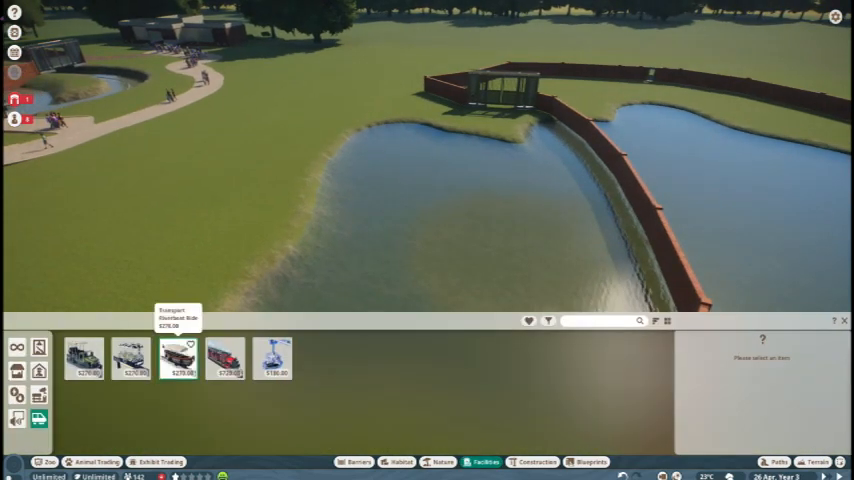
pyautogui.click(178, 358)
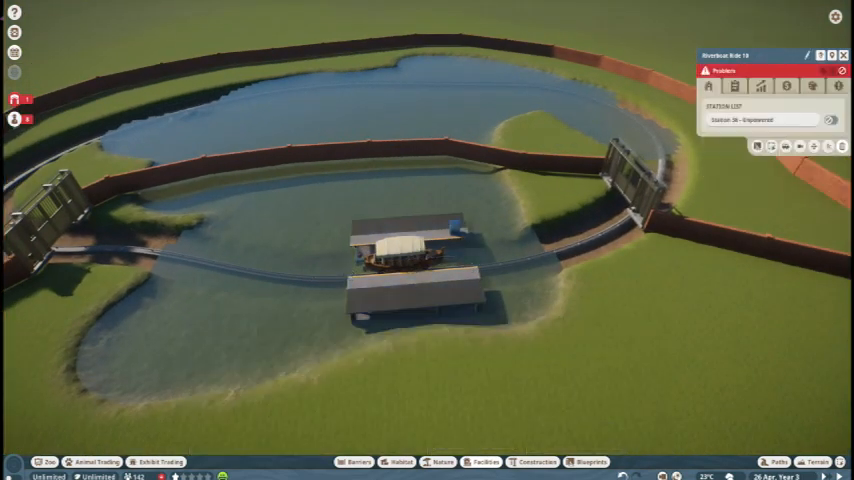
# Step: Close the boat station's information panel
pyautogui.click(816, 456)
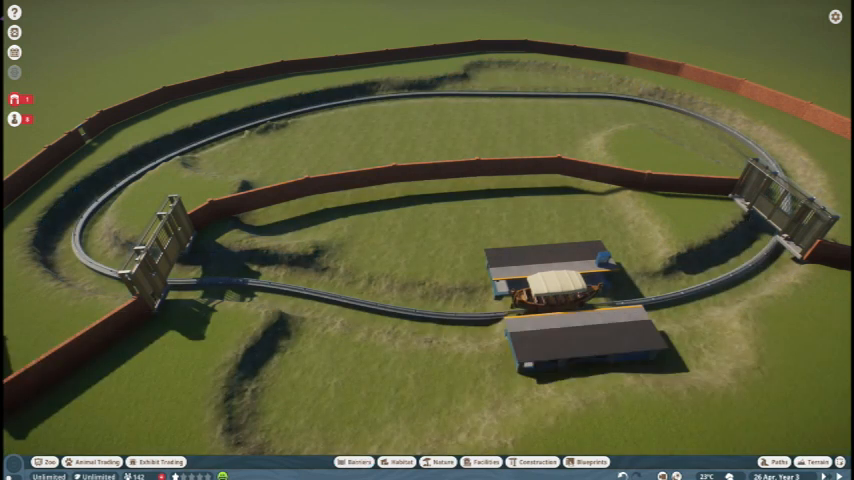
# Step: Draw a new brick wall section across the inner island near the station
pyautogui.click(356, 460)
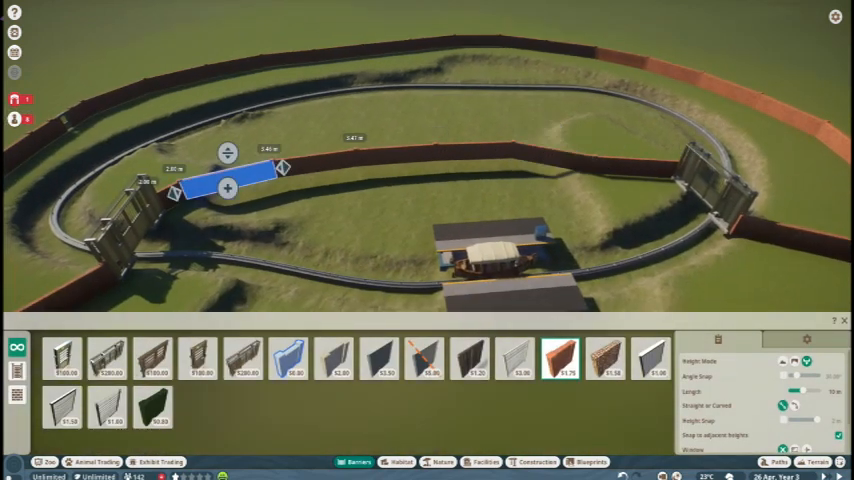
pyautogui.moveTo(228, 188); pyautogui.dragTo(592, 164)
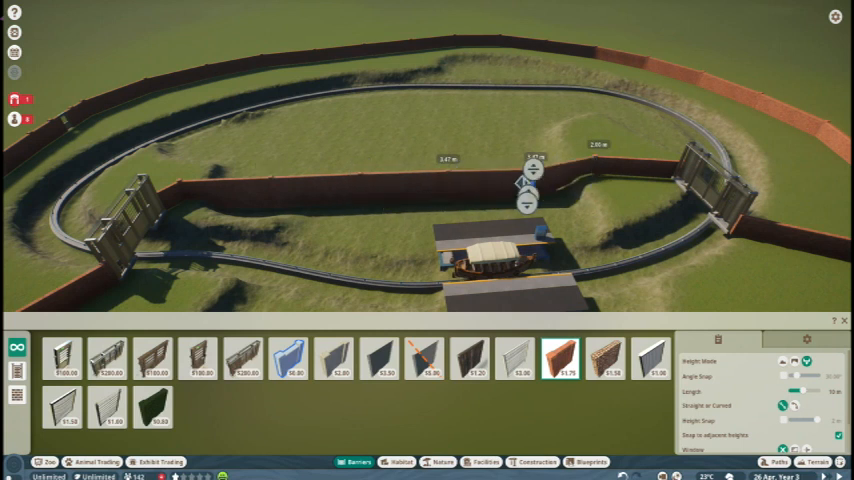
pyautogui.click(806, 456)
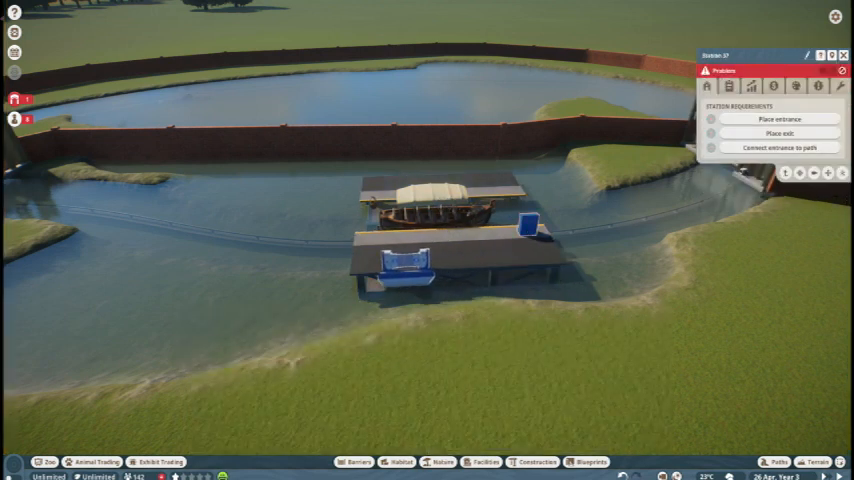
# Step: Set down the boat station entrance and begin placing its exit
pyautogui.click(776, 118)
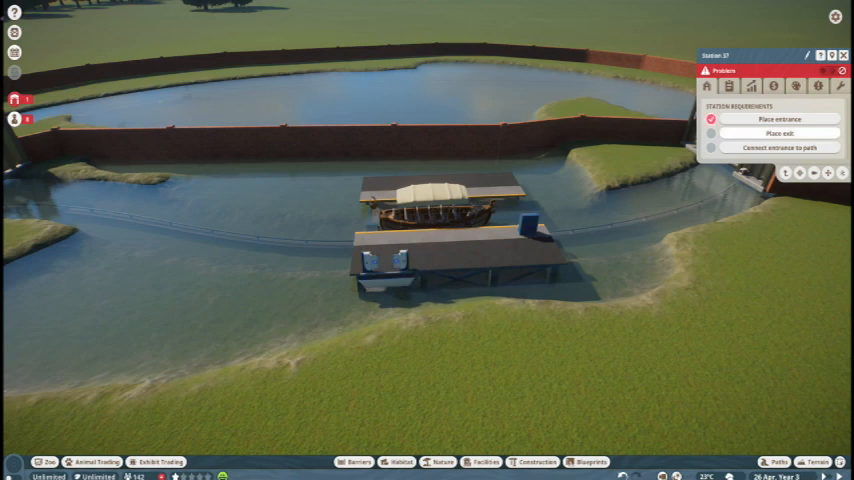
pyautogui.click(780, 132)
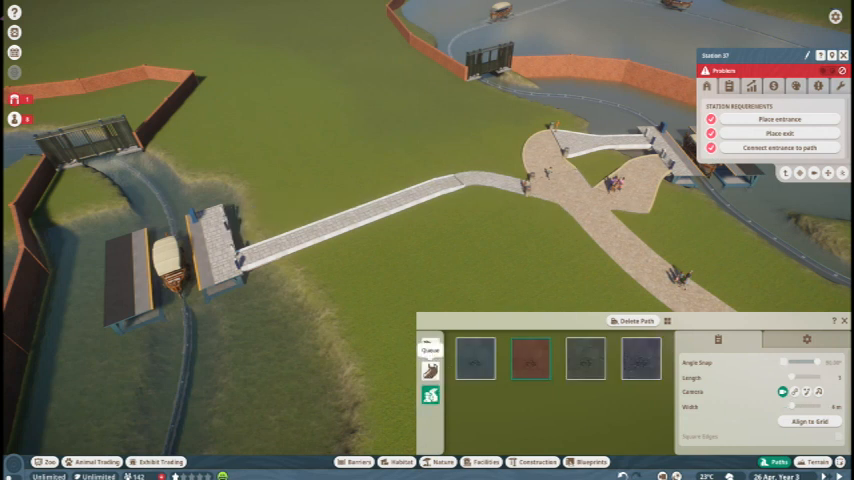
# Step: Lay a walkway from the boat station toward the main zoo path
pyautogui.click(428, 348)
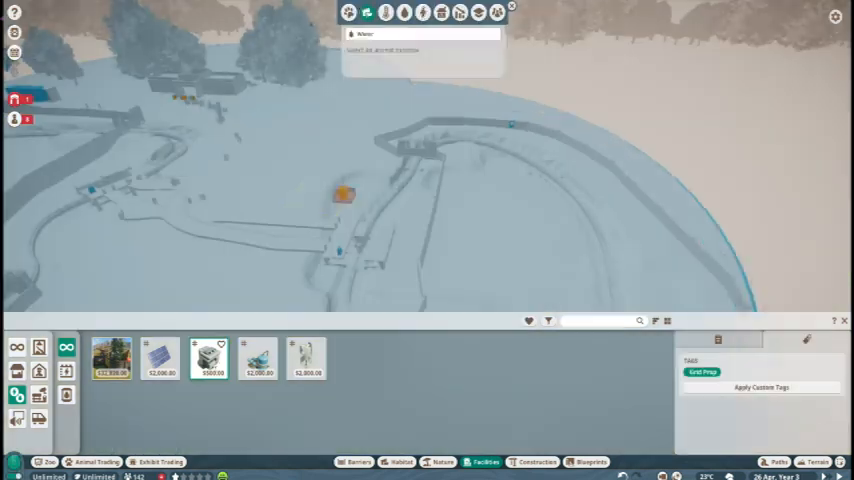
# Step: Place a power generator from Facilities near the boat ride to supply electricity
pyautogui.click(420, 18)
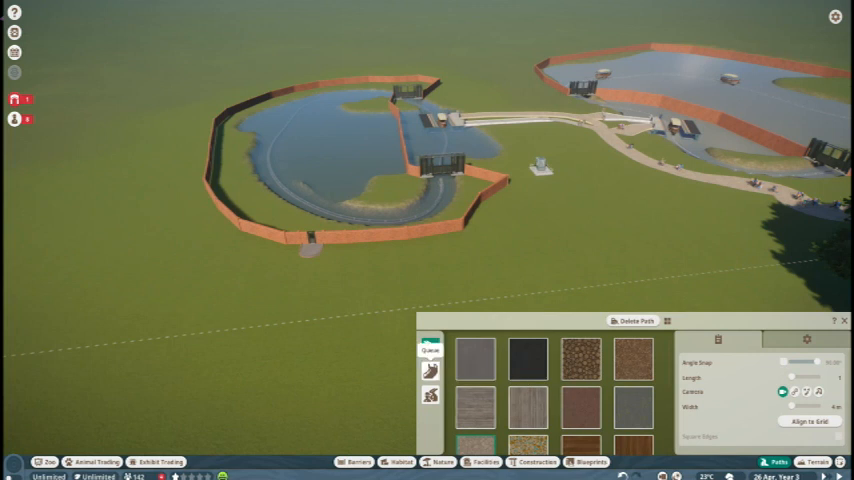
pyautogui.moveTo(428, 356)
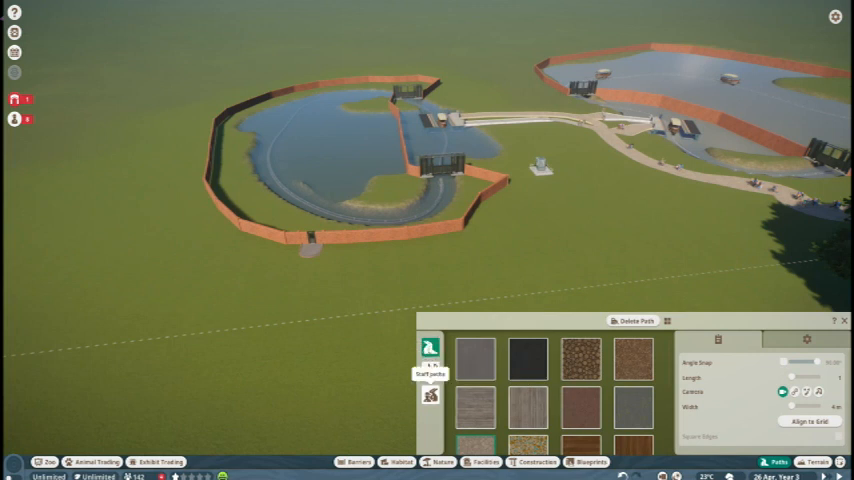